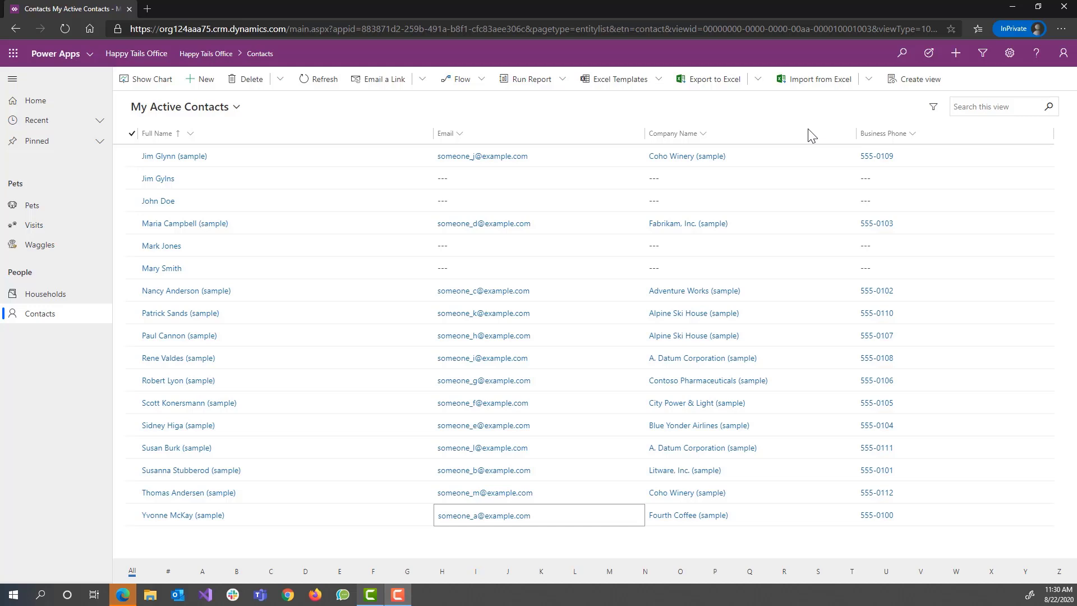
Export My Active Contacts using Open in Excel Online from the Export to Excel options.
click(759, 79)
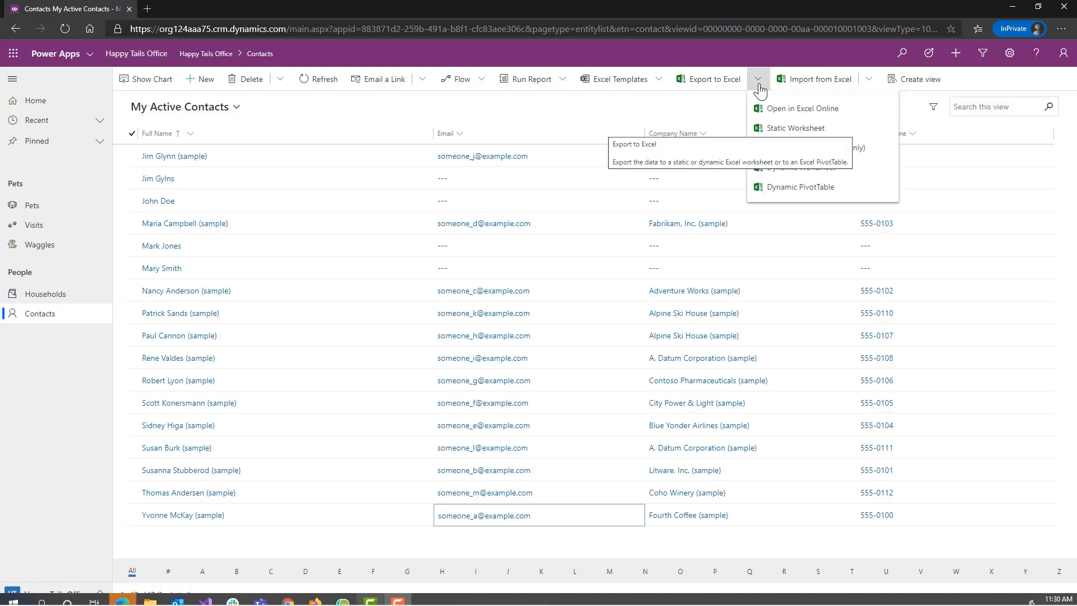
mouse_move(800, 108)
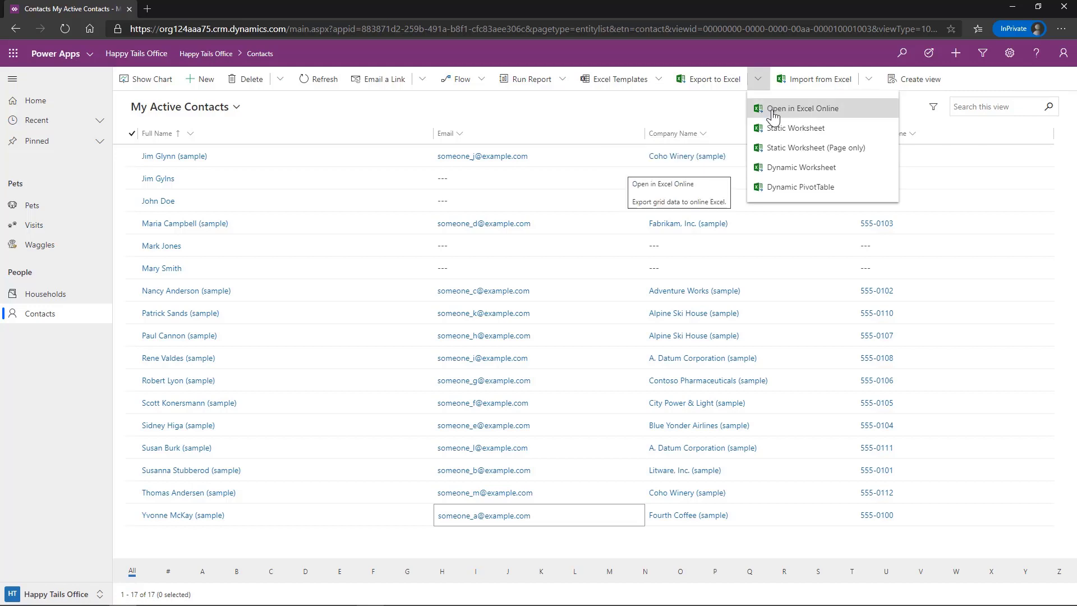
click(802, 108)
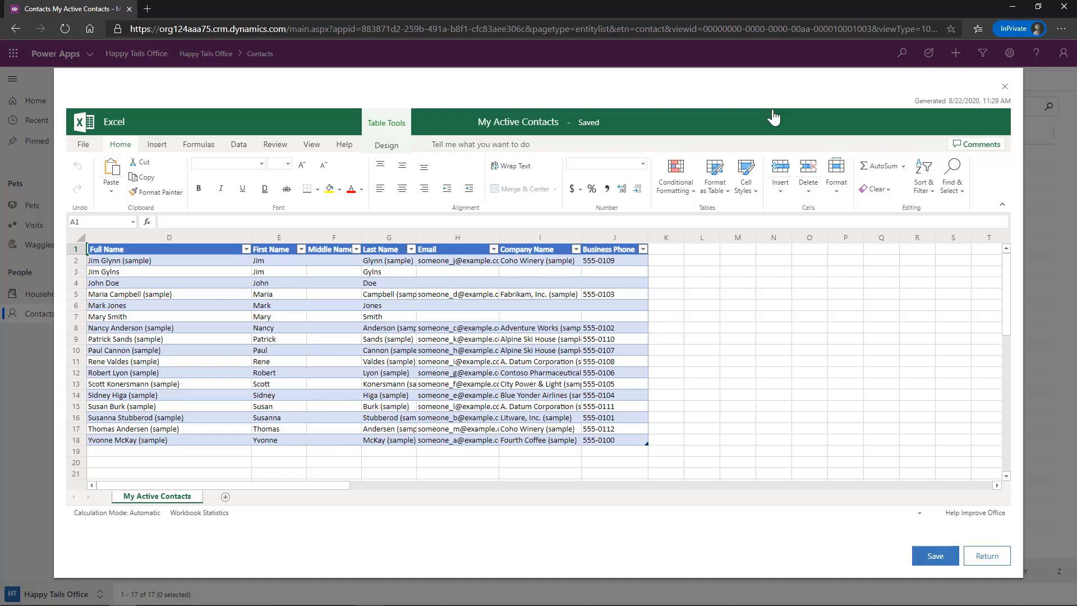
mouse_move(635, 209)
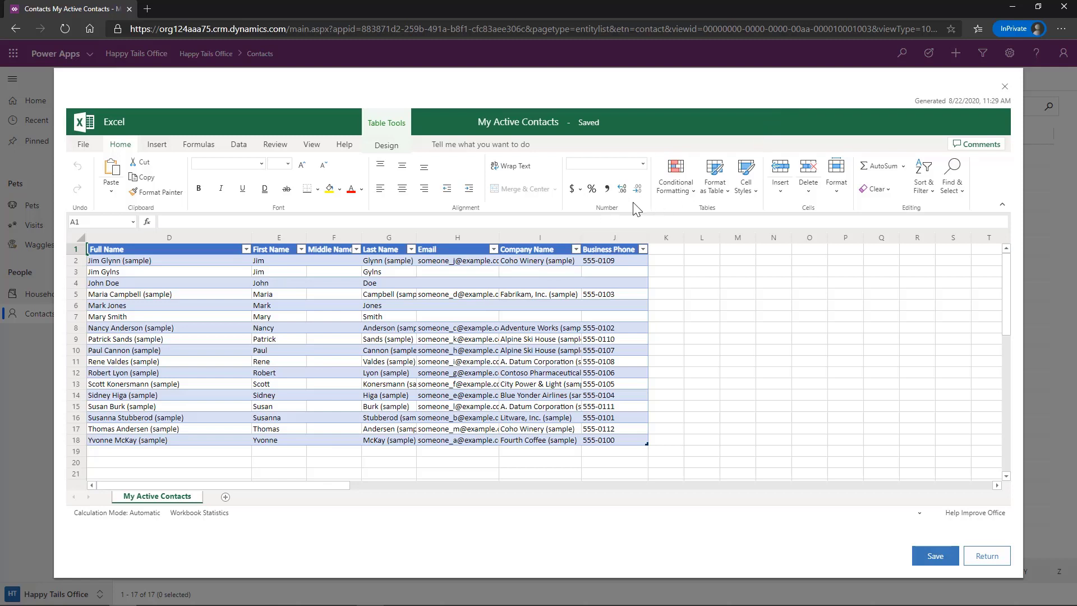
click(457, 271)
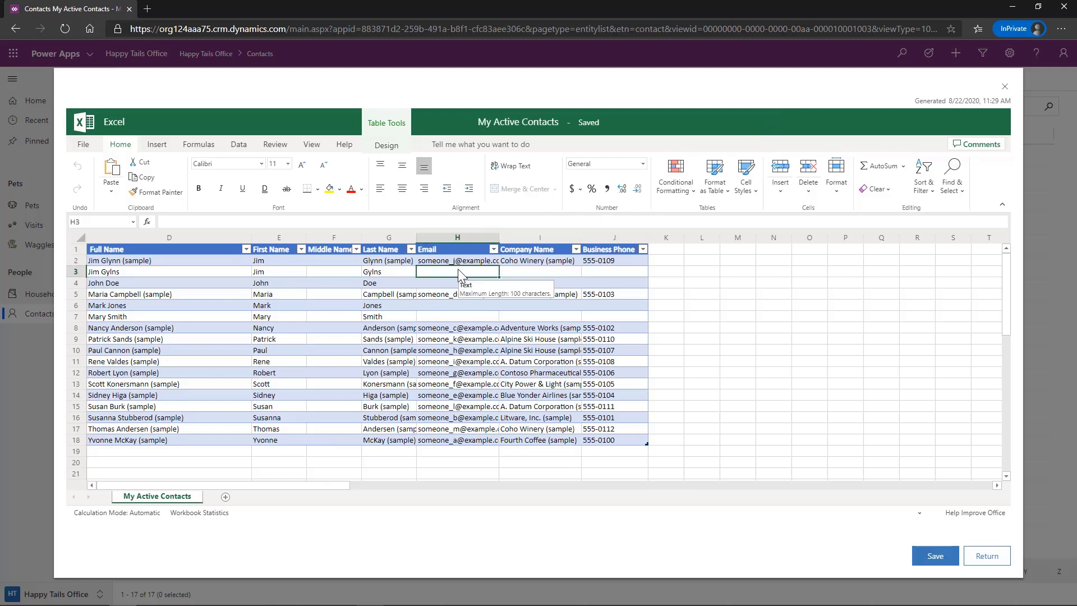
text(me@me.com)
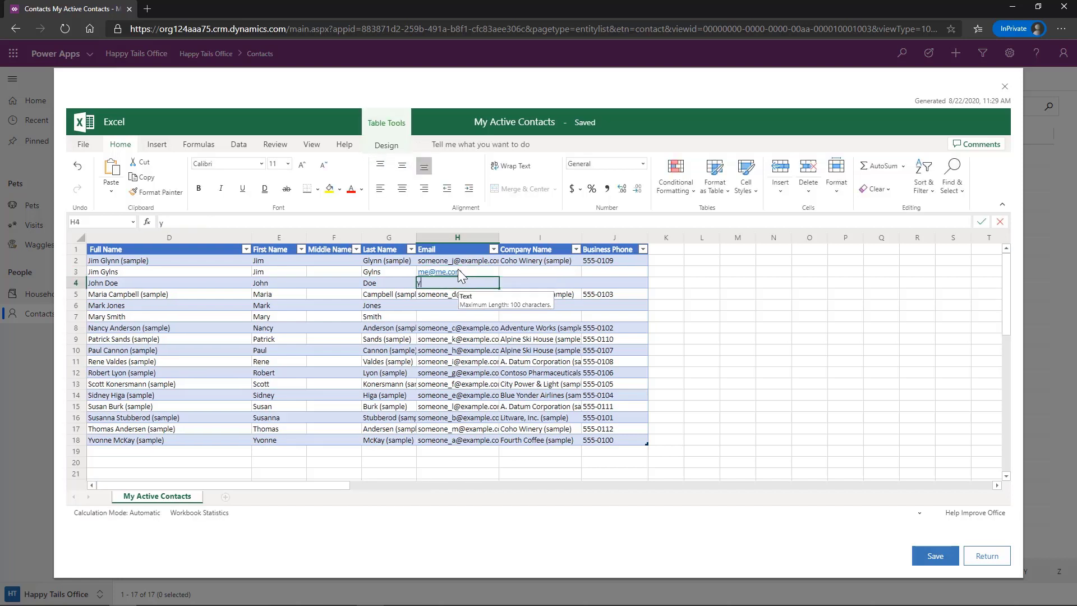
text(you@you.com)
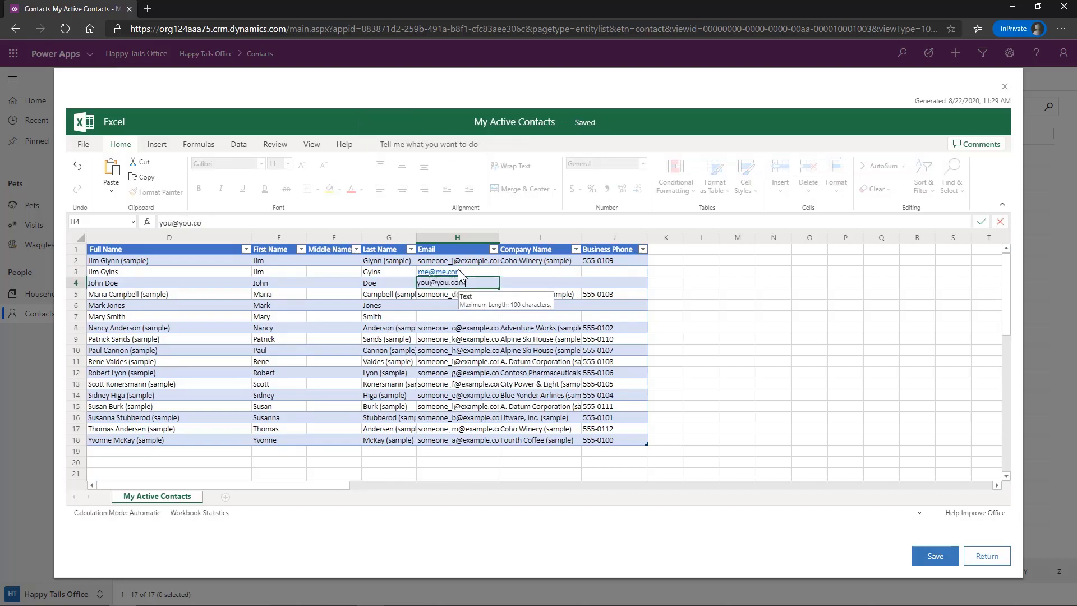
click(540, 283)
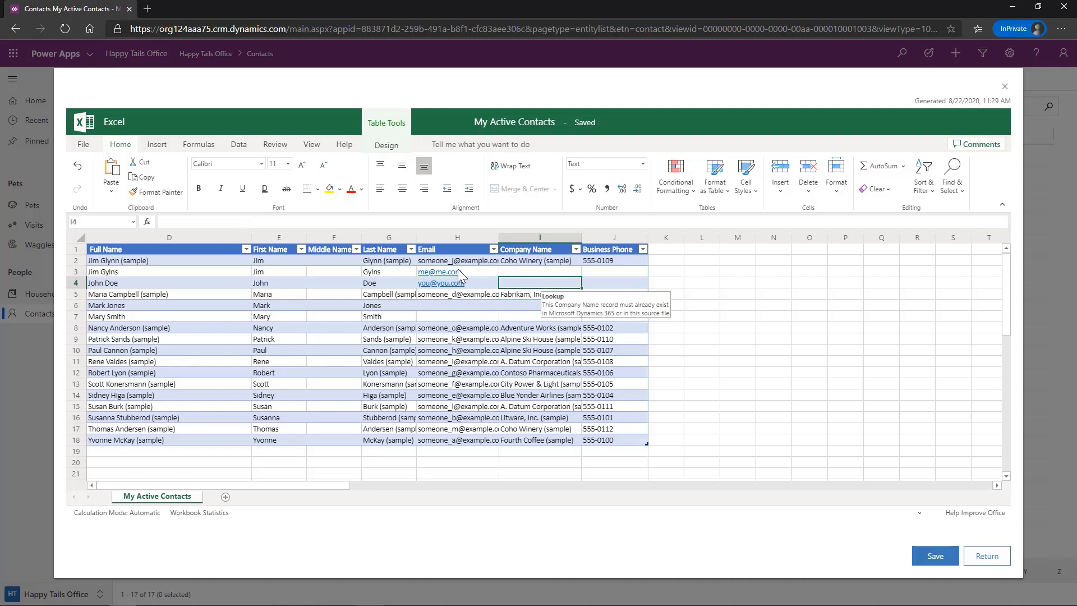
text(My company)
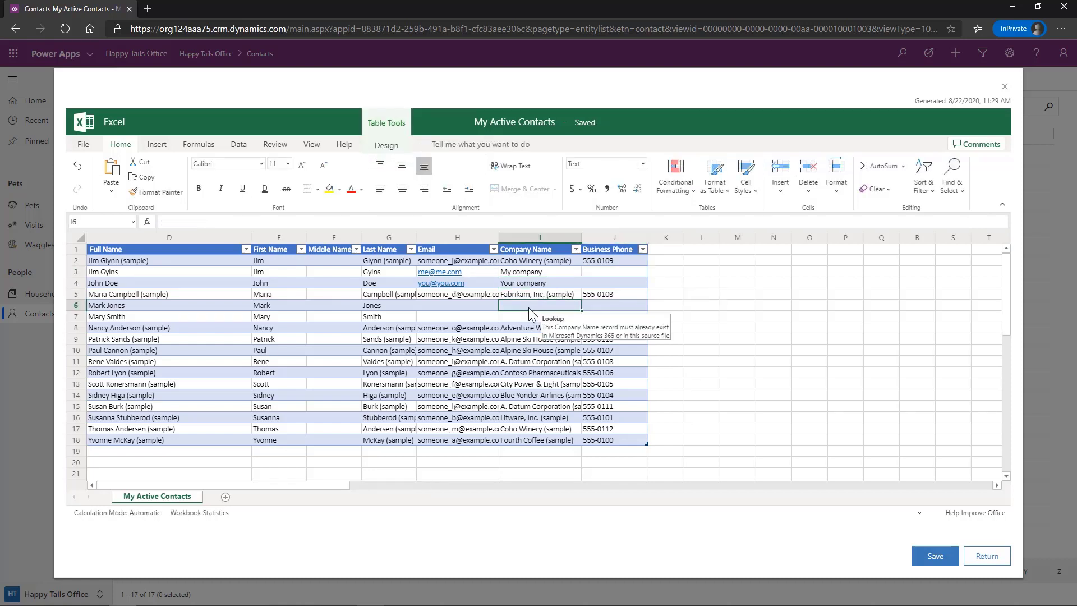
text(Another one)
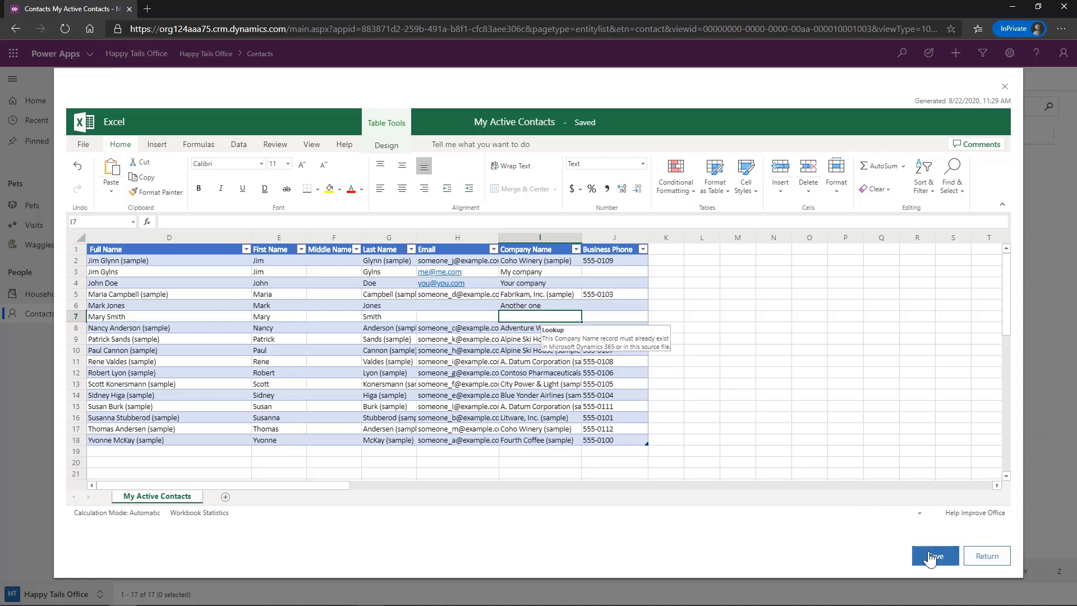
Save the Excel Online edits for import and confirm the Data Submitted for Import notice.
click(935, 555)
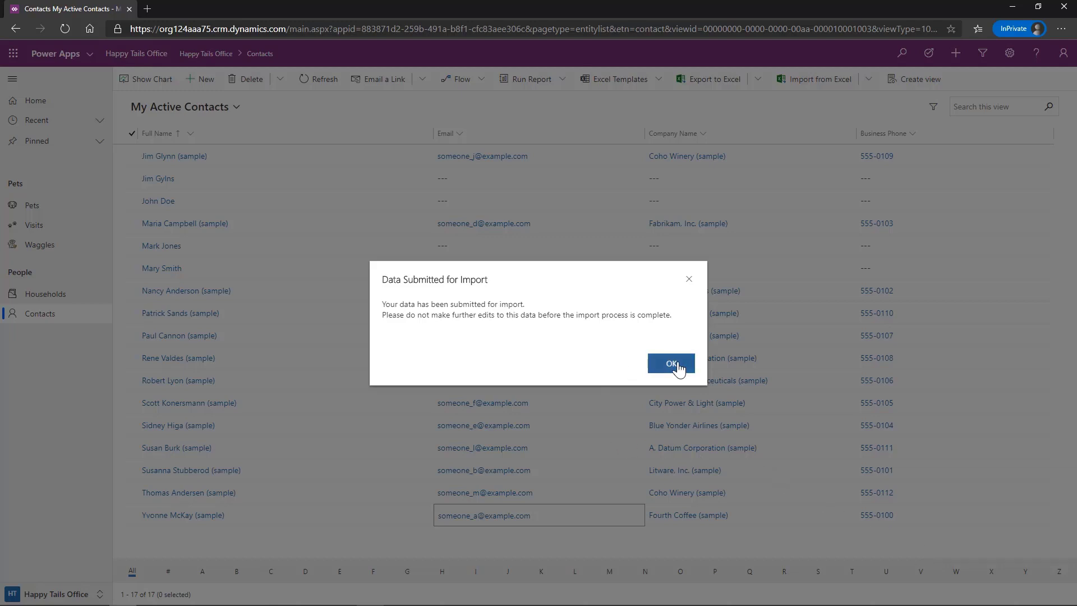
click(671, 363)
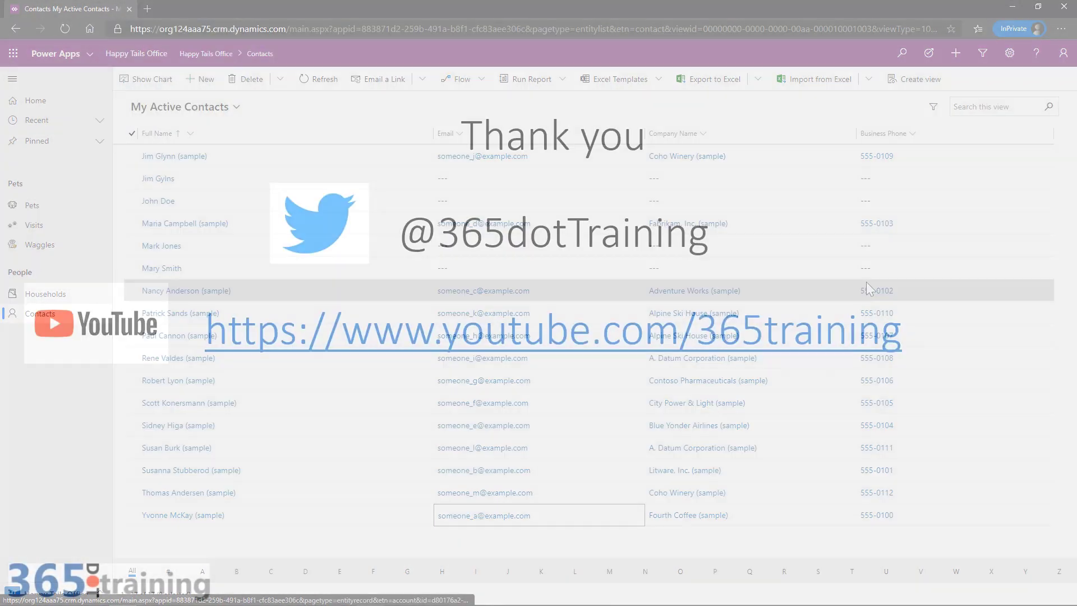